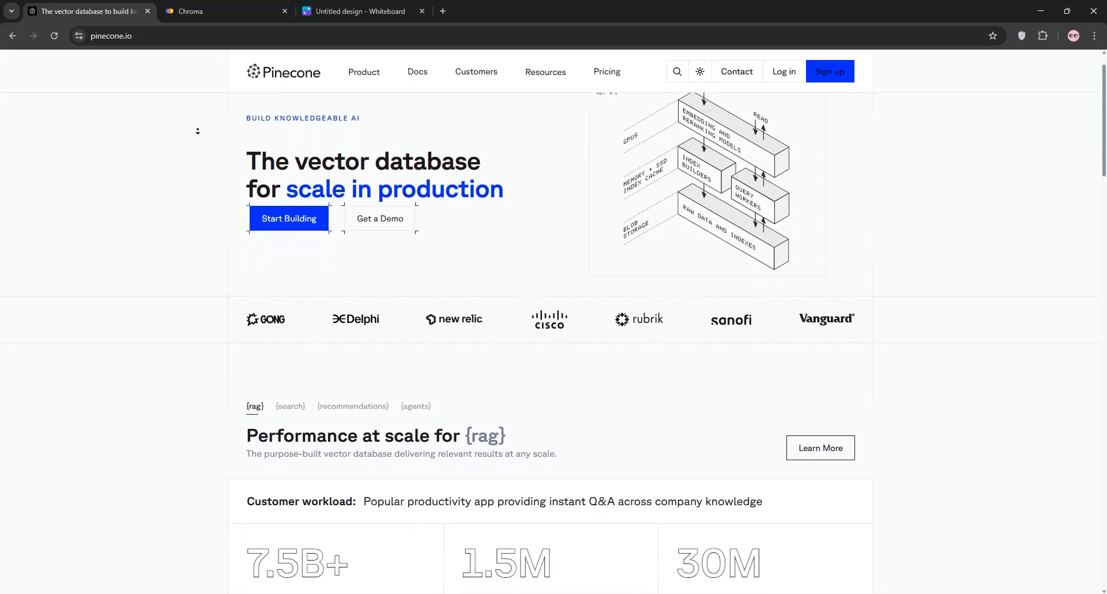
- Scroll the pinecone.io homepage from the vector-database hero section down to the footer links
{"action": "scroll", "scroll_direction": "down", "scroll_amount": 3}
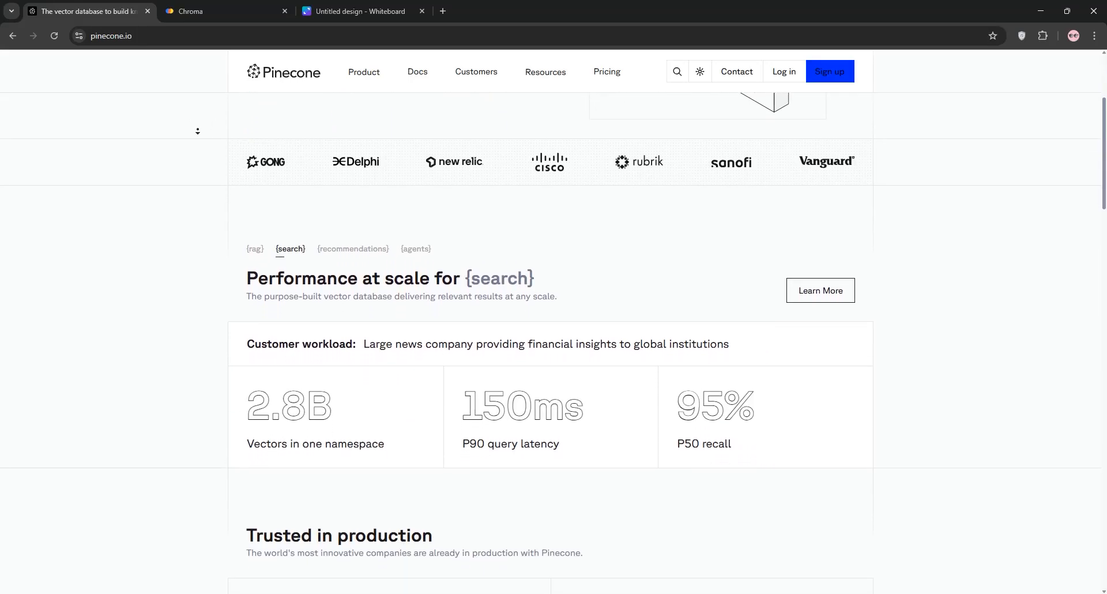
{"action": "scroll", "scroll_direction": "down", "scroll_amount": 3}
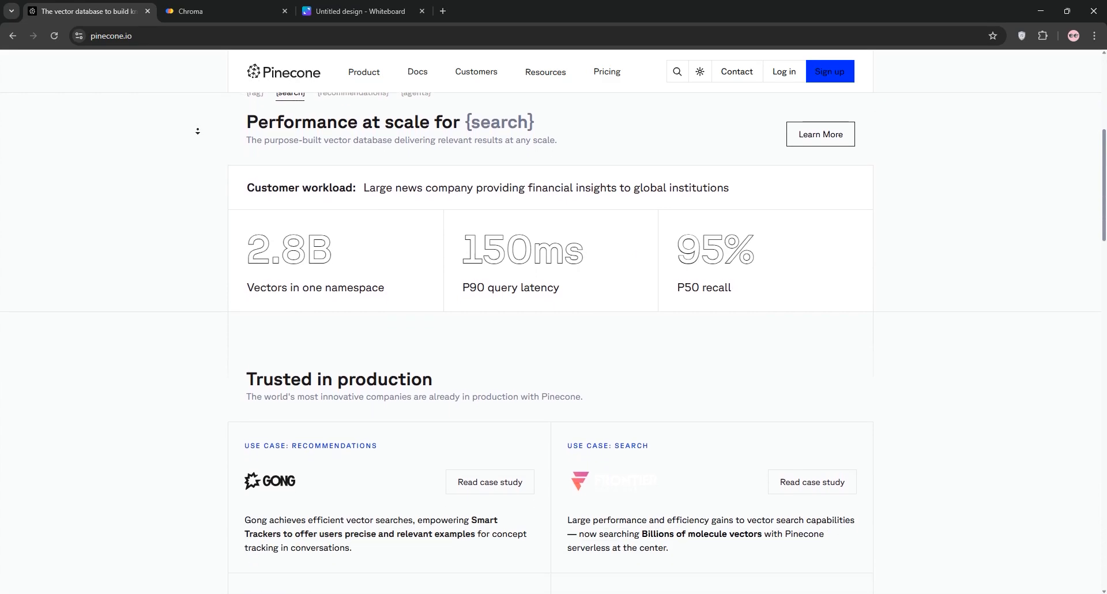
{"action": "scroll", "scroll_direction": "down", "scroll_amount": 3}
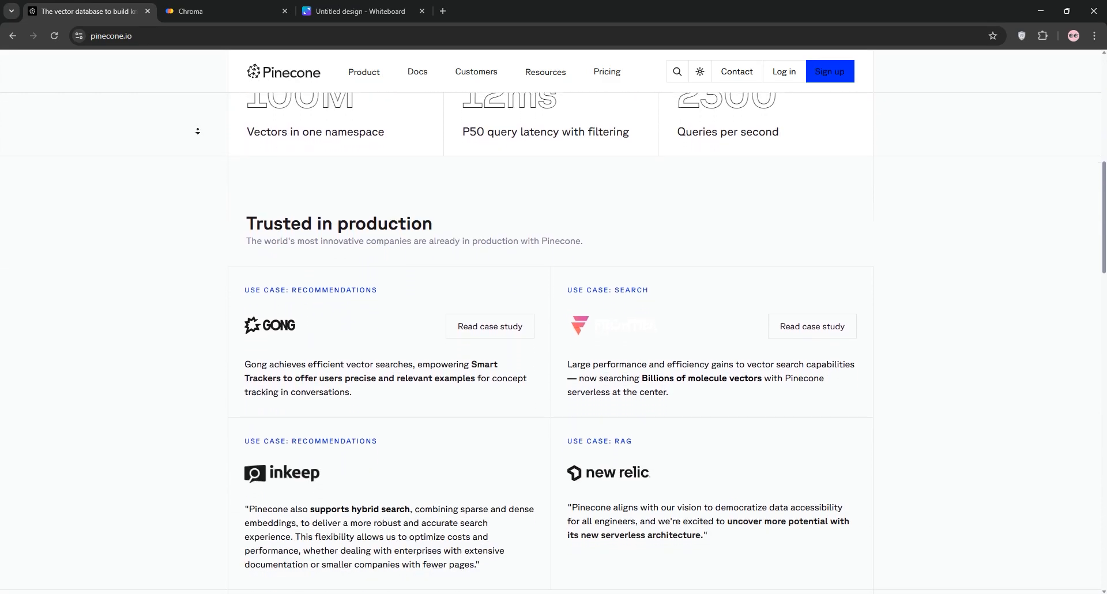
{"action": "scroll", "scroll_direction": "down", "scroll_amount": 3}
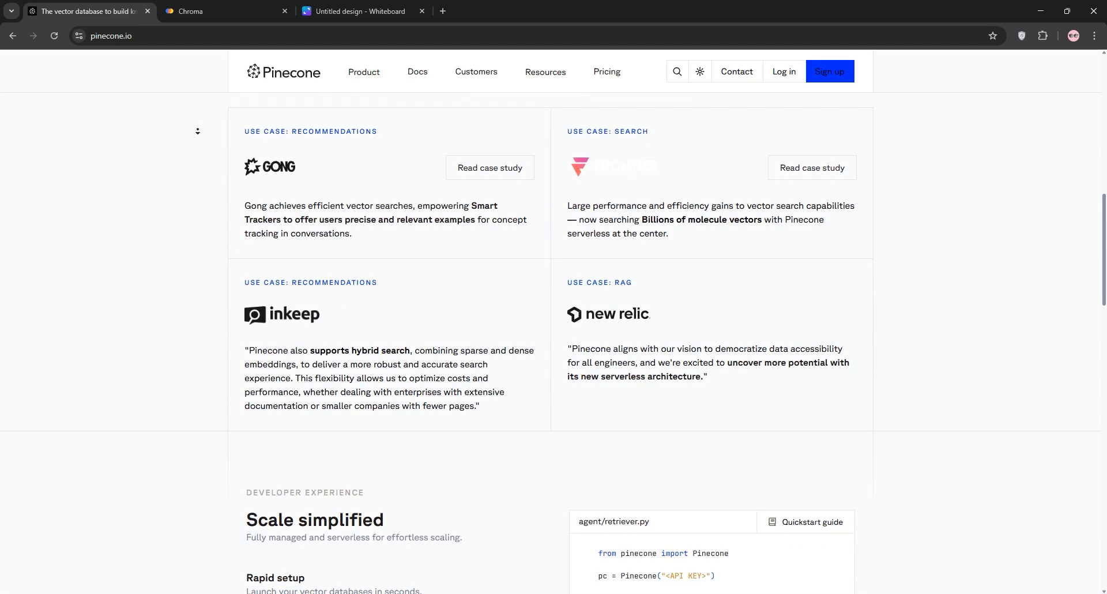
{"action": "scroll", "scroll_direction": "down", "scroll_amount": 3}
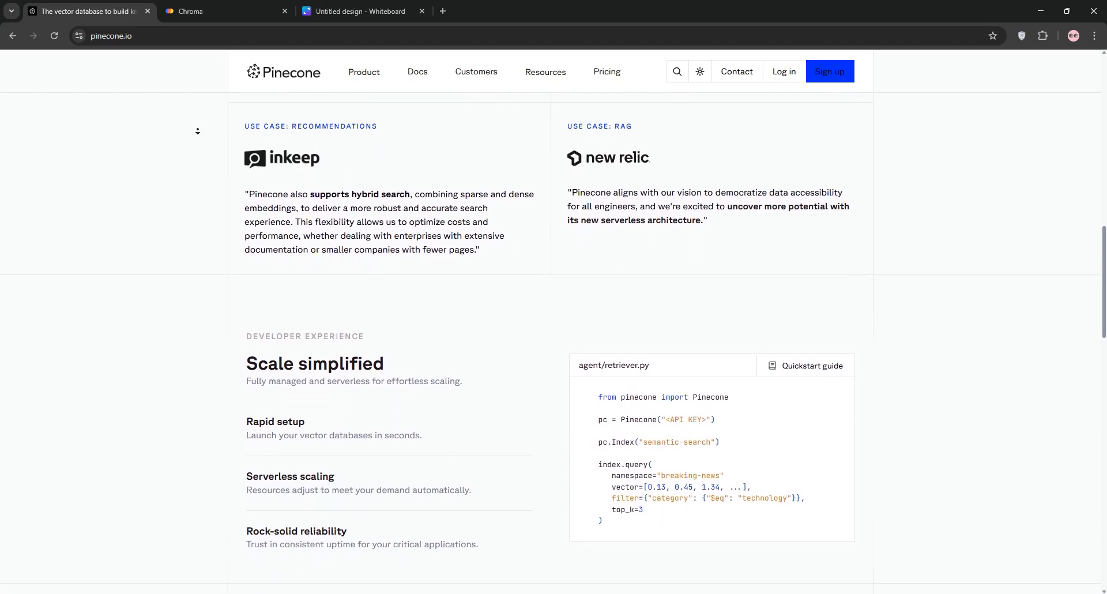
{"action": "scroll", "scroll_direction": "down", "scroll_amount": 3}
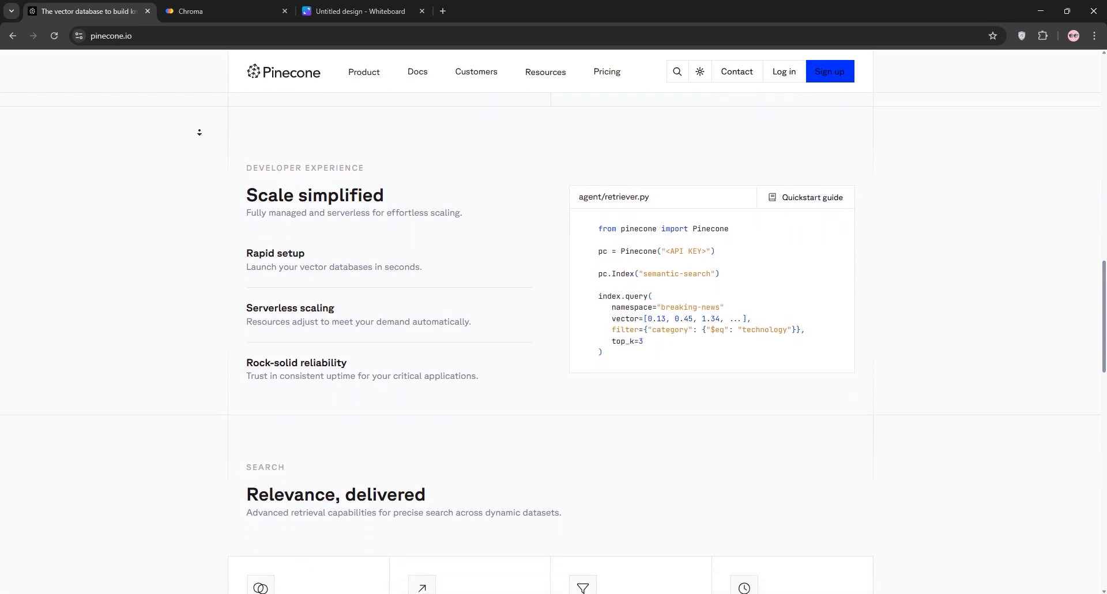
{"action": "scroll", "scroll_direction": "down", "scroll_amount": 3}
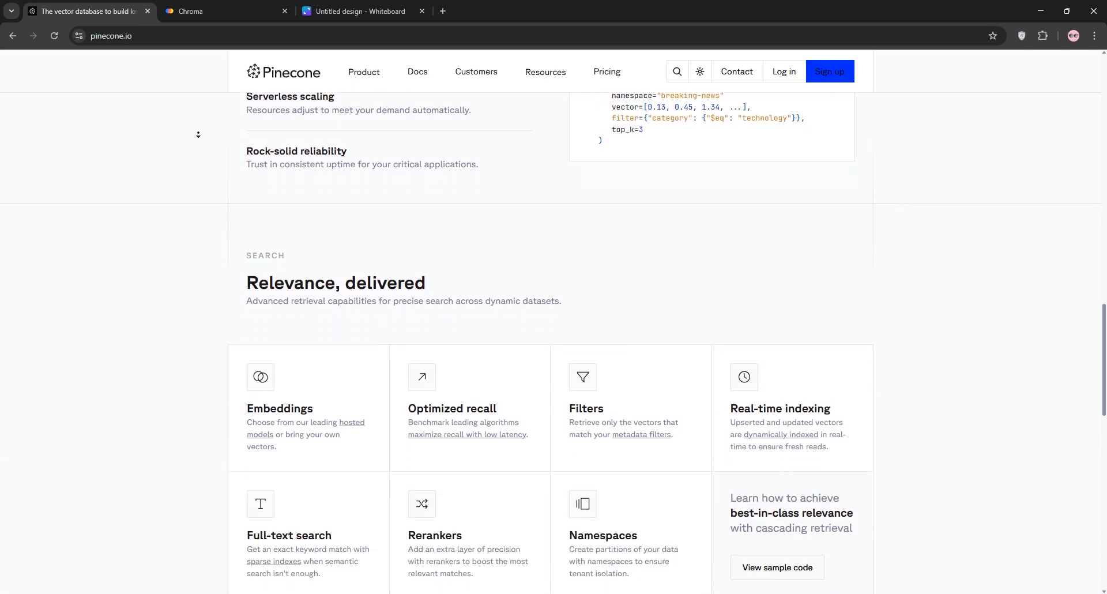
{"action": "scroll", "scroll_direction": "down", "scroll_amount": 3}
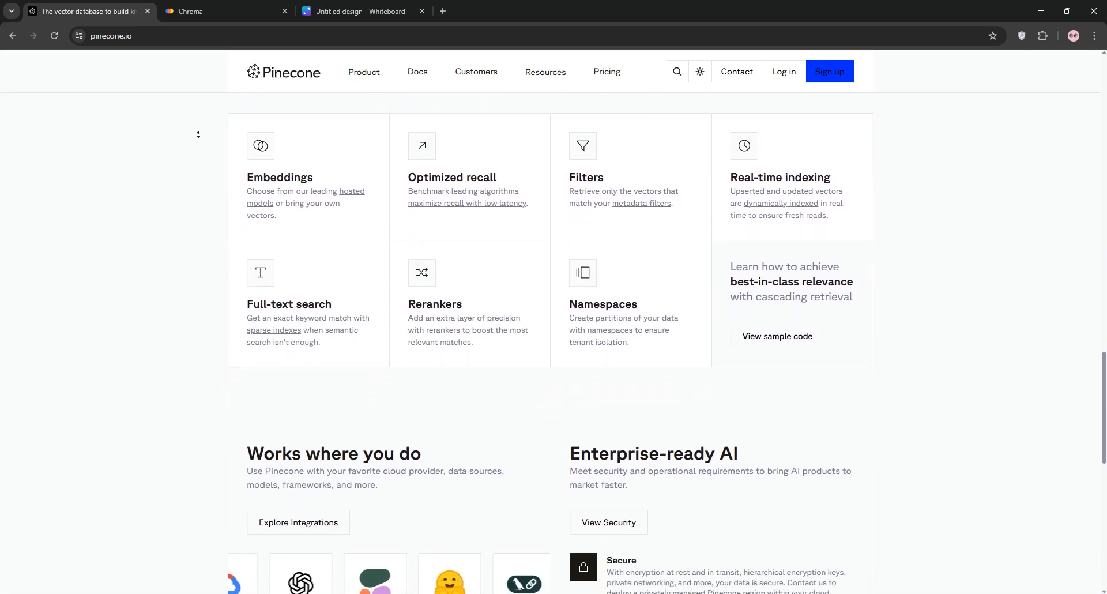
{"action": "scroll", "scroll_direction": "down", "scroll_amount": 3}
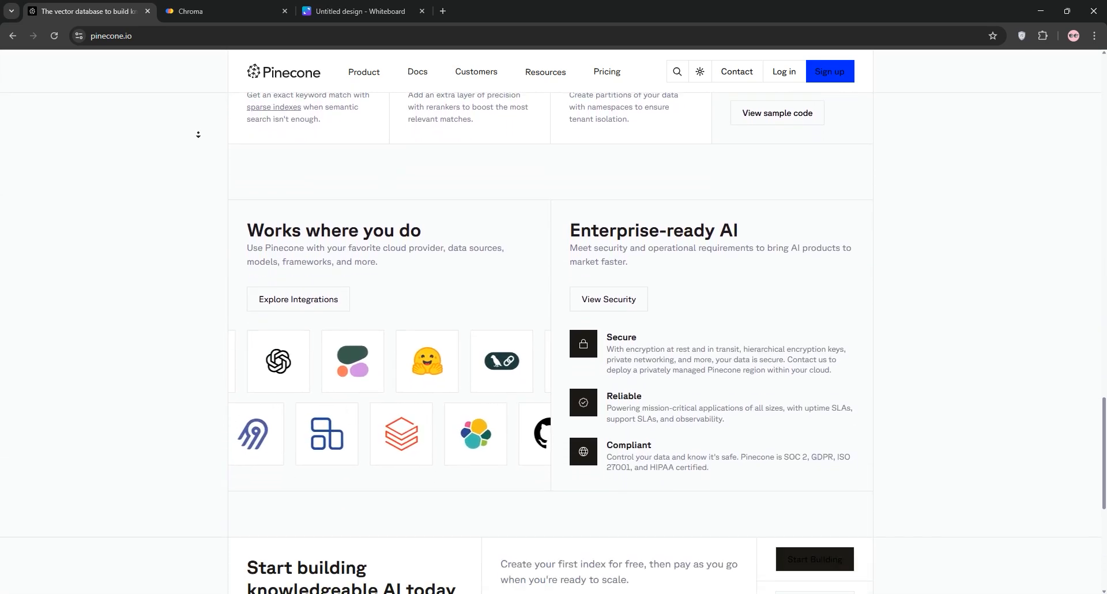
{"action": "scroll", "scroll_direction": "down", "scroll_amount": 3}
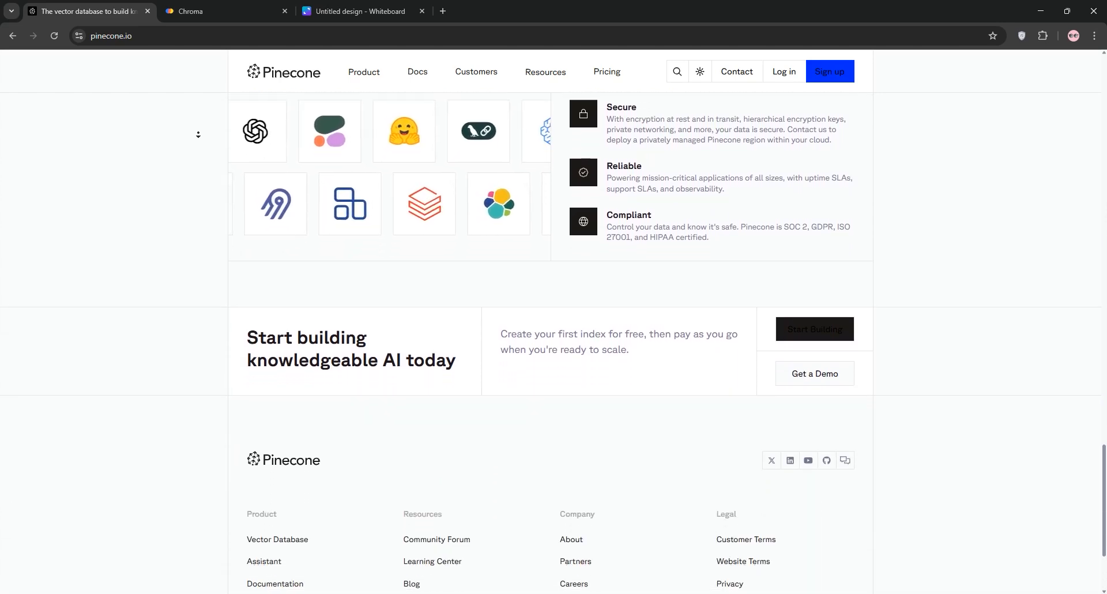
{"action": "scroll", "scroll_direction": "down", "scroll_amount": 3}
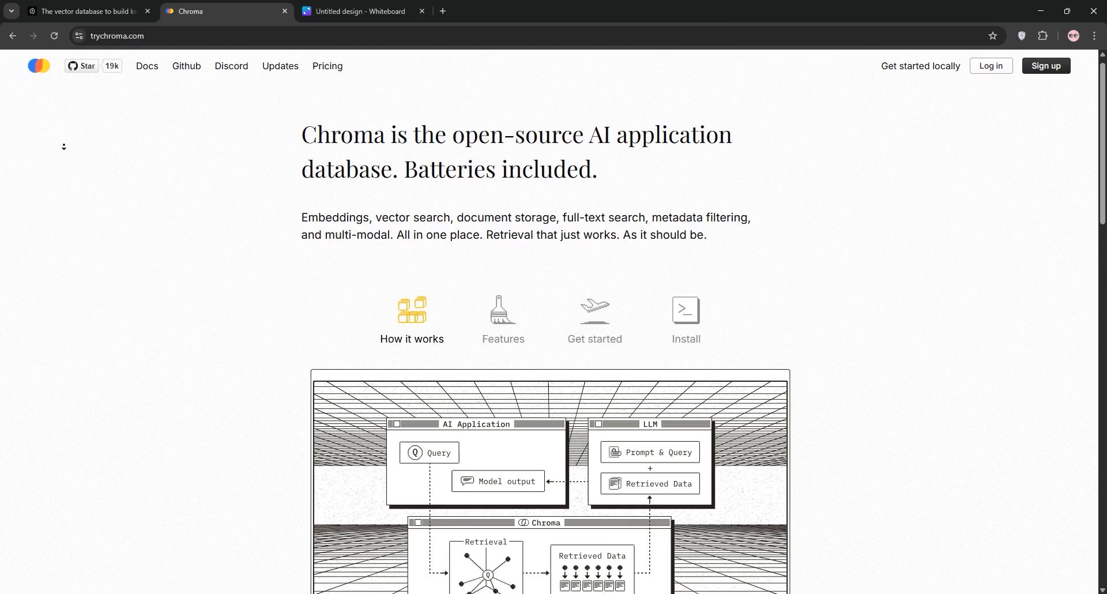
- Scroll the trychroma.com homepage down to its FAQs, then switch to the 'Untitled design - Whiteboard' Canva tab
{"action": "scroll", "scroll_direction": "down", "scroll_amount": 3}
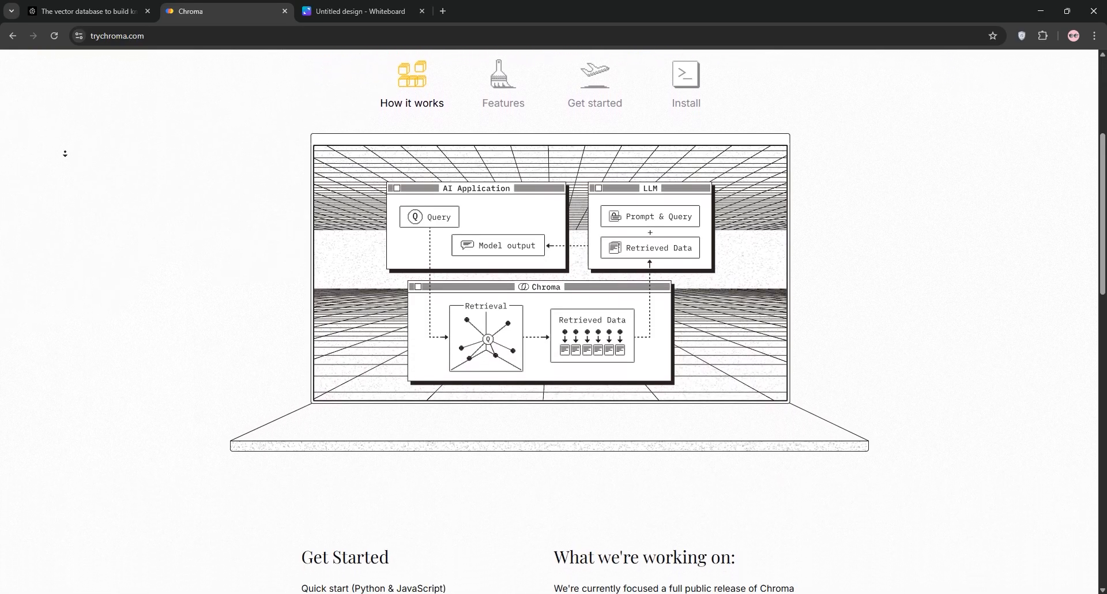
{"action": "scroll", "scroll_direction": "down", "scroll_amount": 3}
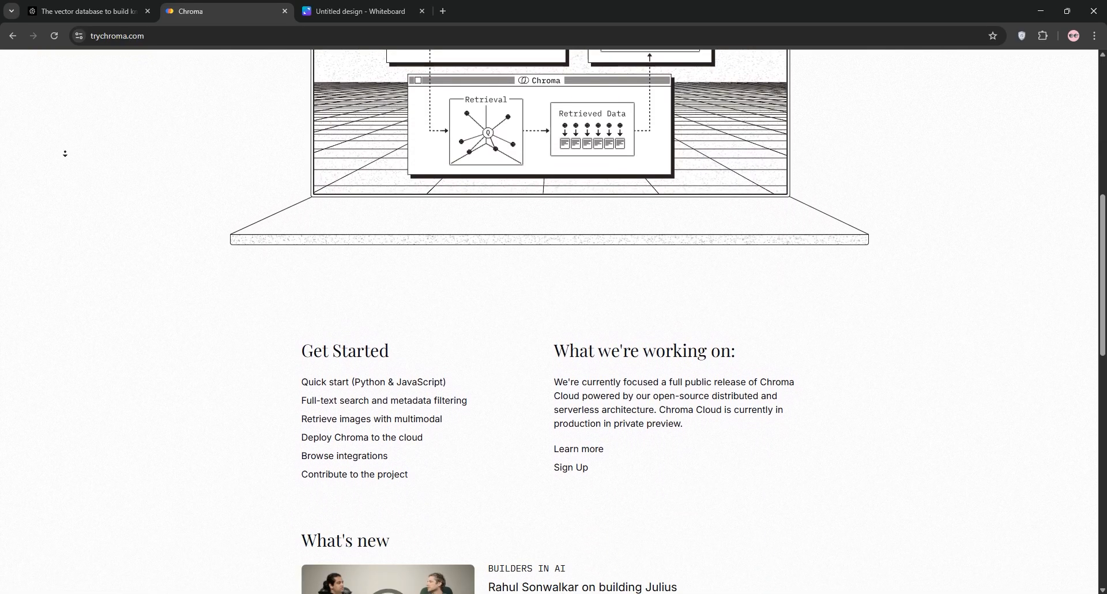
{"action": "scroll", "scroll_direction": "down", "scroll_amount": 3}
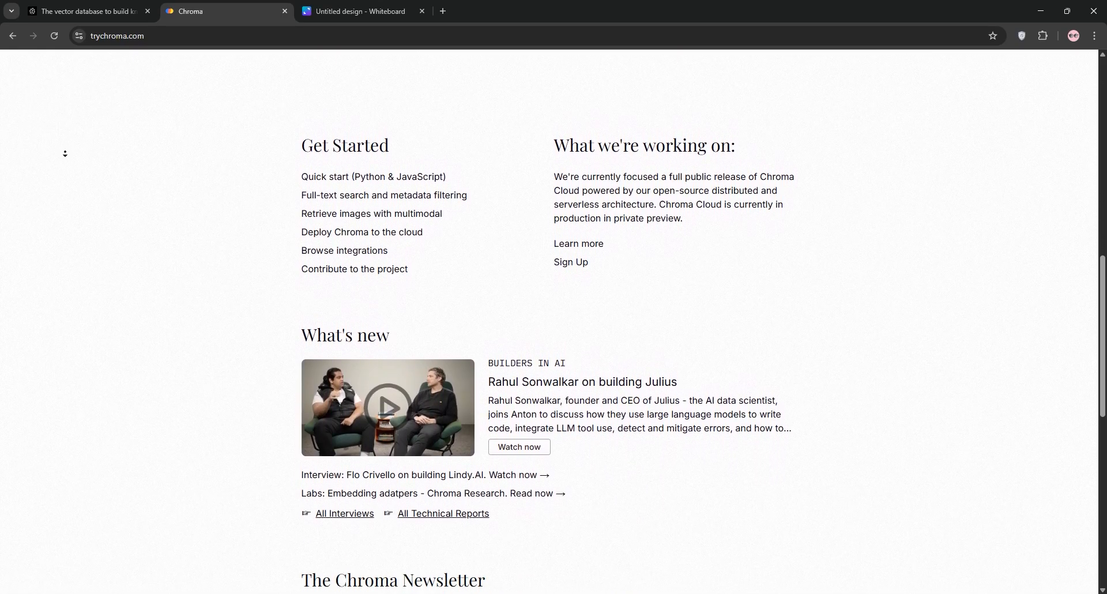
{"action": "scroll", "scroll_direction": "down", "scroll_amount": 3}
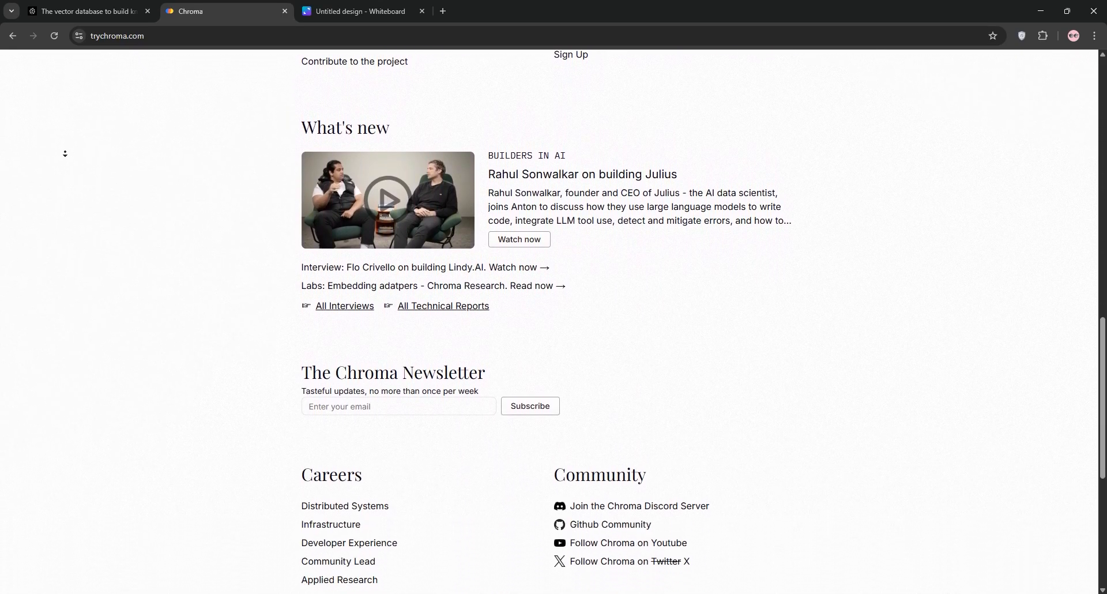
{"action": "scroll", "scroll_direction": "down", "scroll_amount": 3}
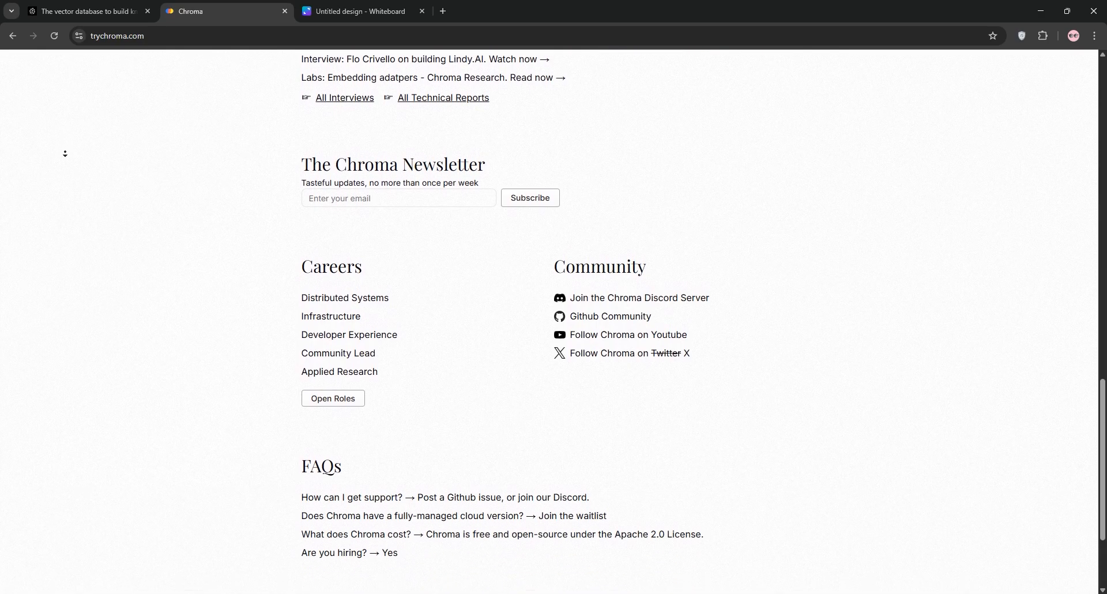
{"action": "scroll", "scroll_direction": "down", "scroll_amount": 3}
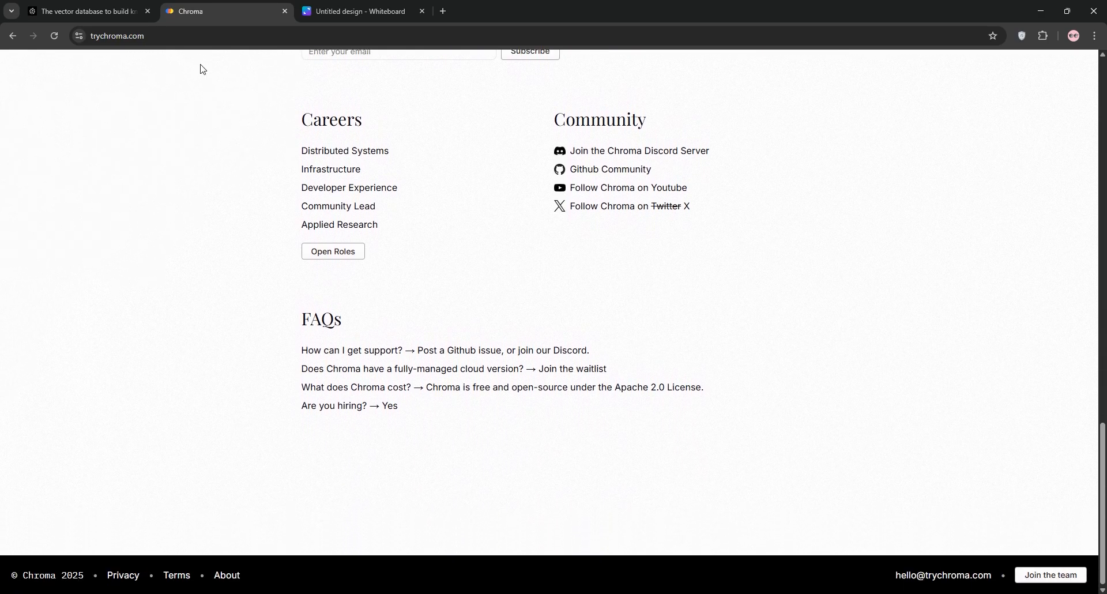
{"action": "left_click", "coordinate": [360, 11]}
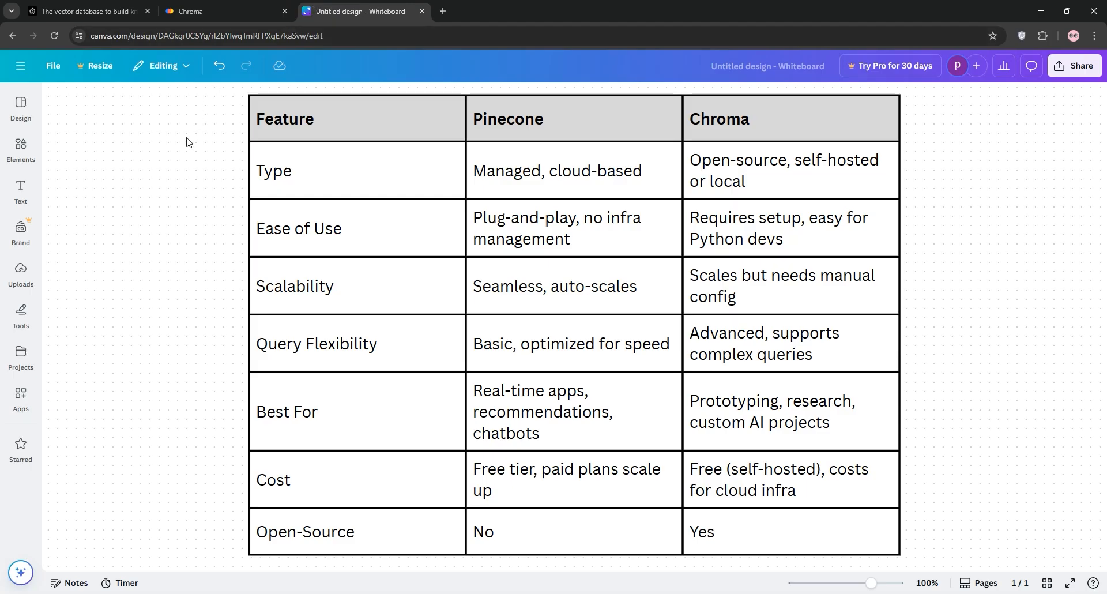